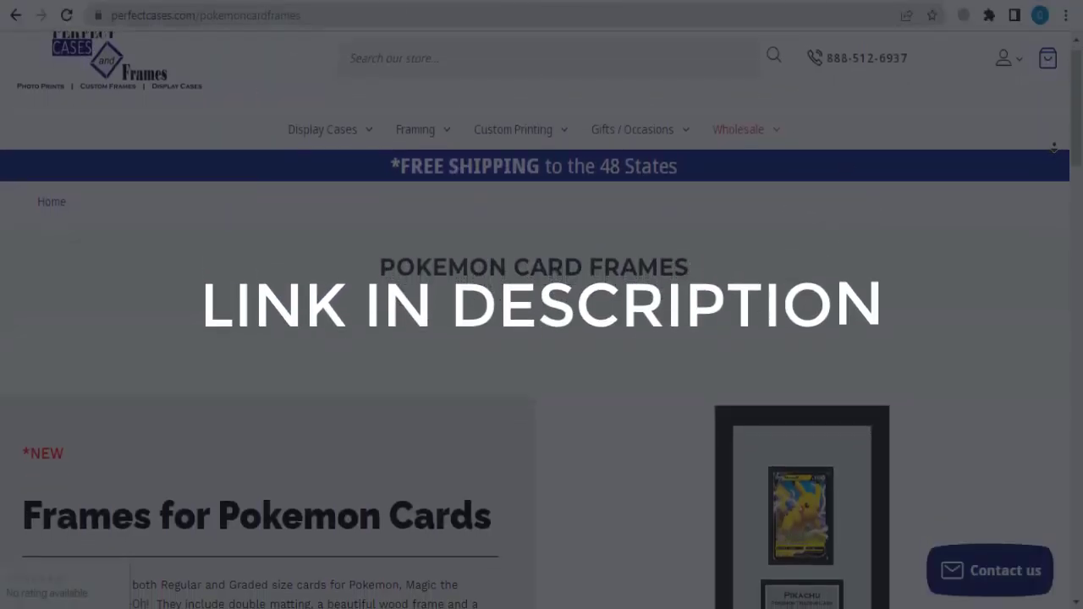
pyautogui.scroll(-3)
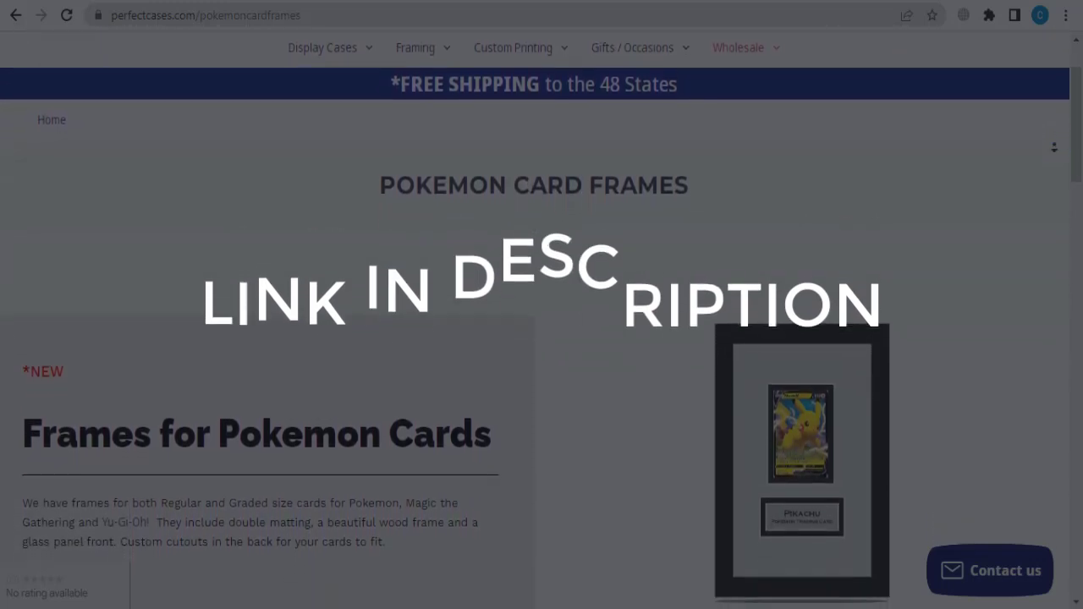
pyautogui.scroll(-3)
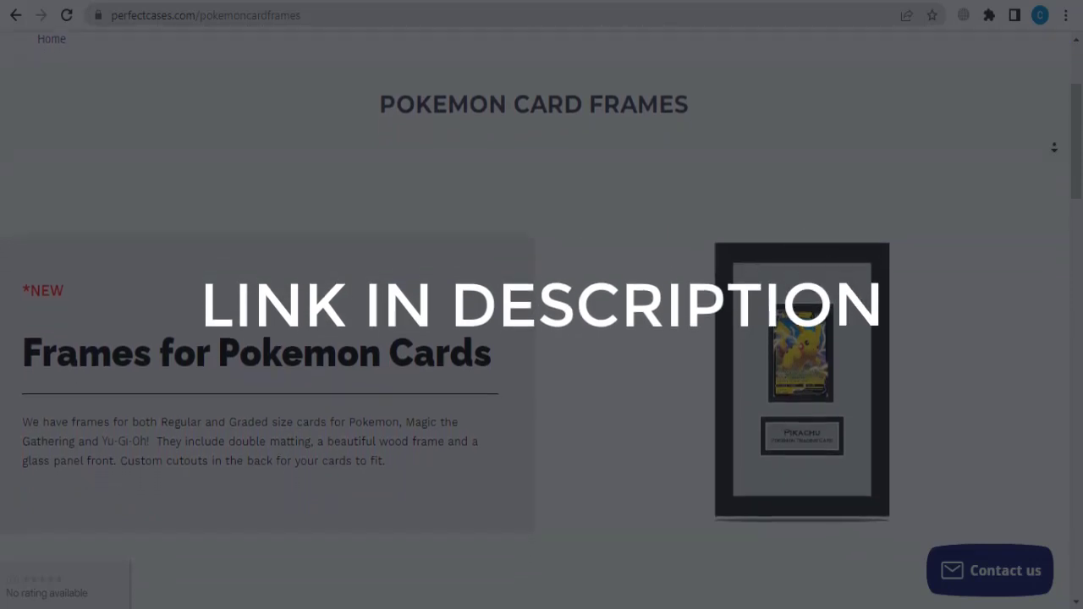
pyautogui.scroll(-3)
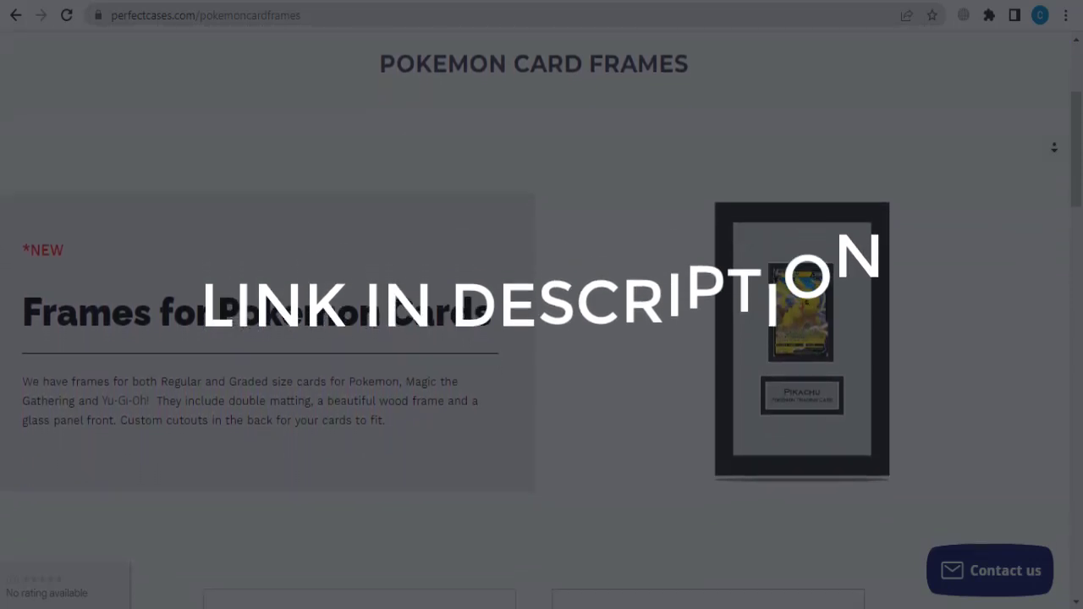
pyautogui.scroll(-3)
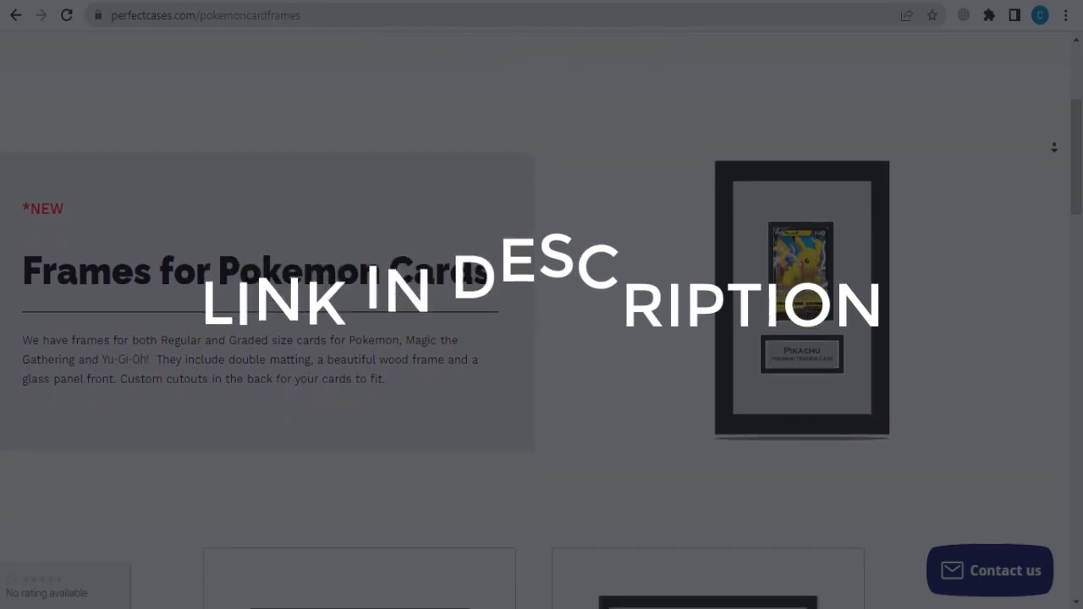